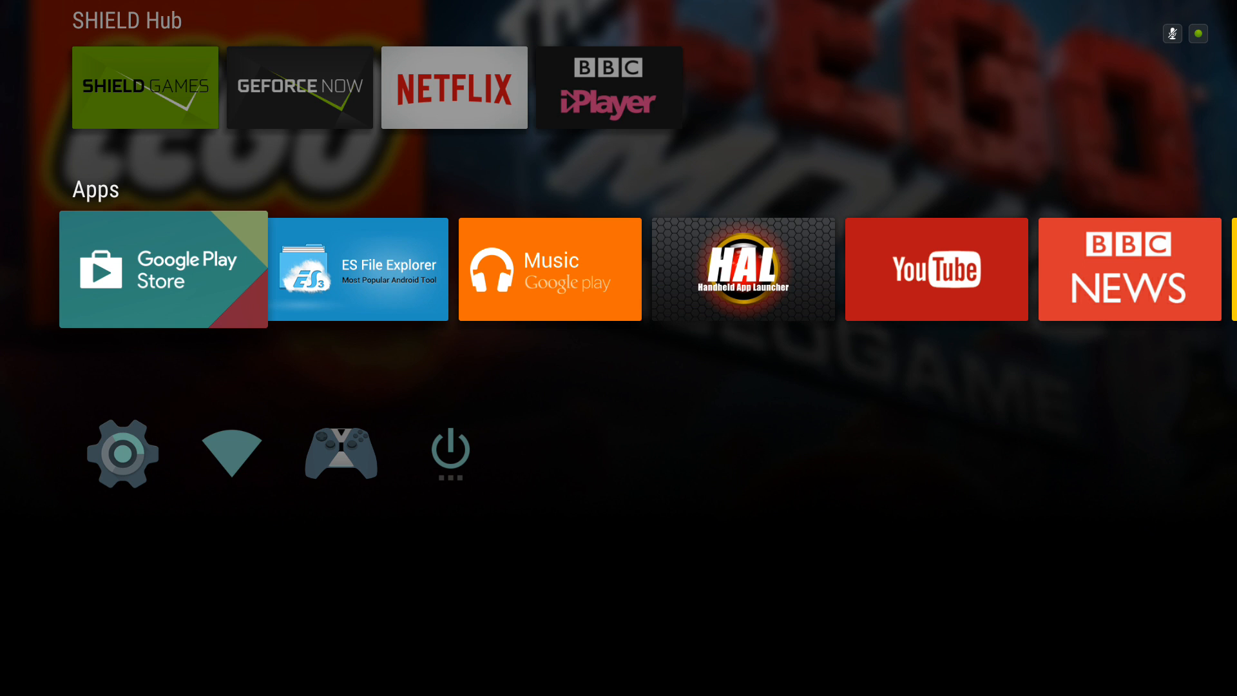
# - Launch Google Play Store from the Apps row and start a voice search
pyautogui.click(163, 269)
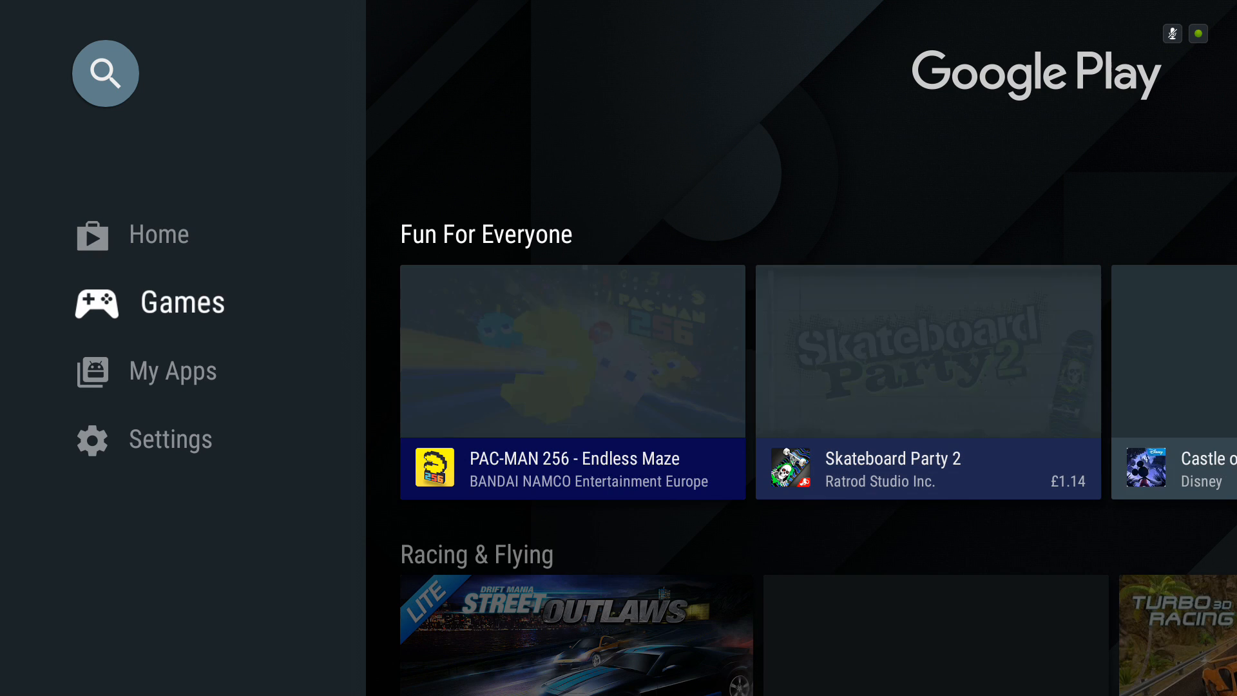
pyautogui.click(158, 233)
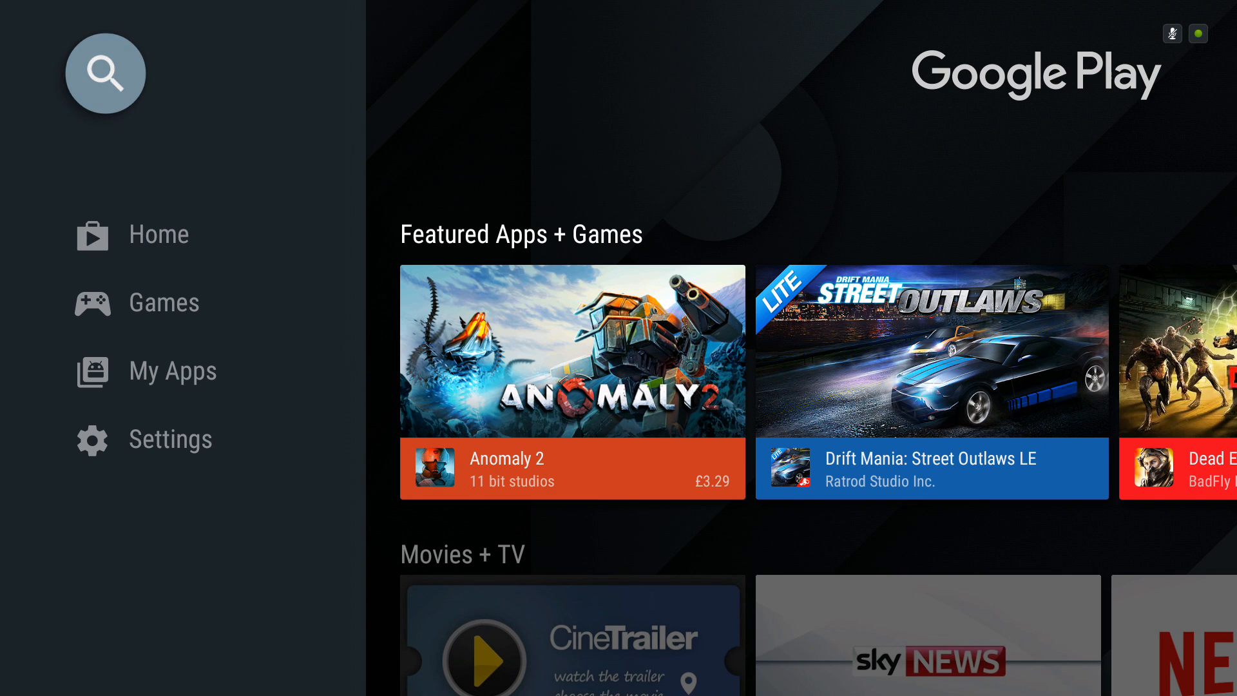
pyautogui.click(106, 73)
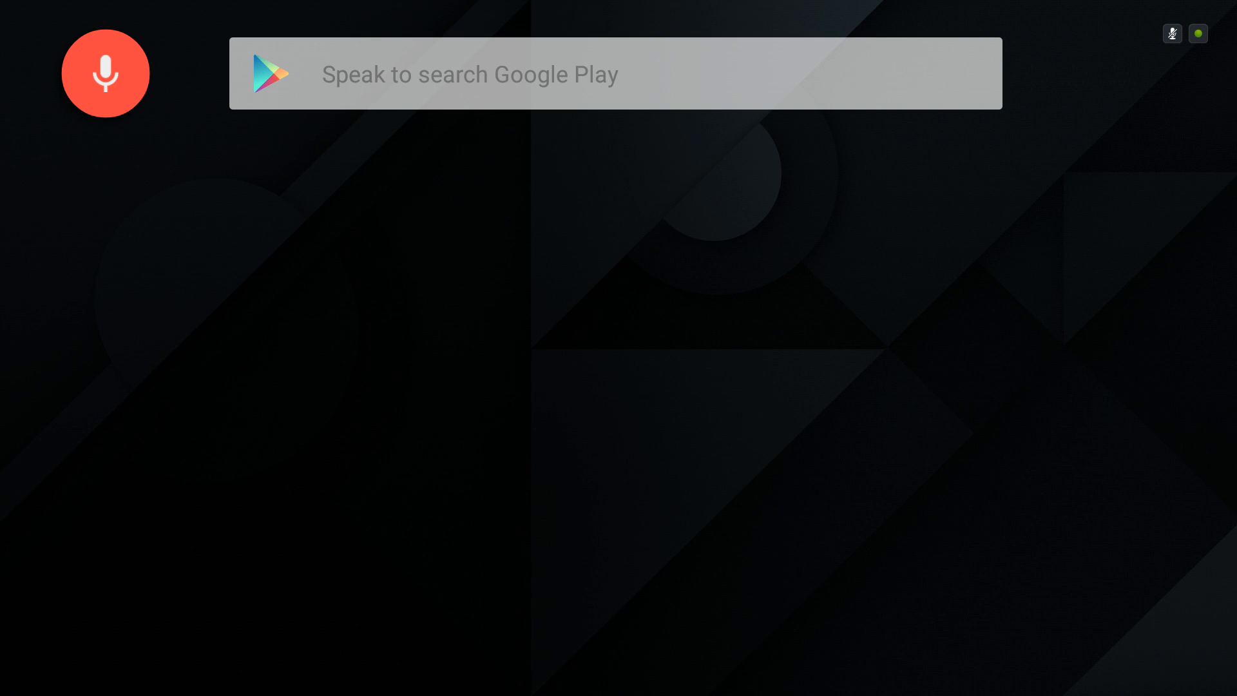
# - Switch to the keyboard and search the store for "kodi"
pyautogui.click(105, 73)
pyautogui.write('k')
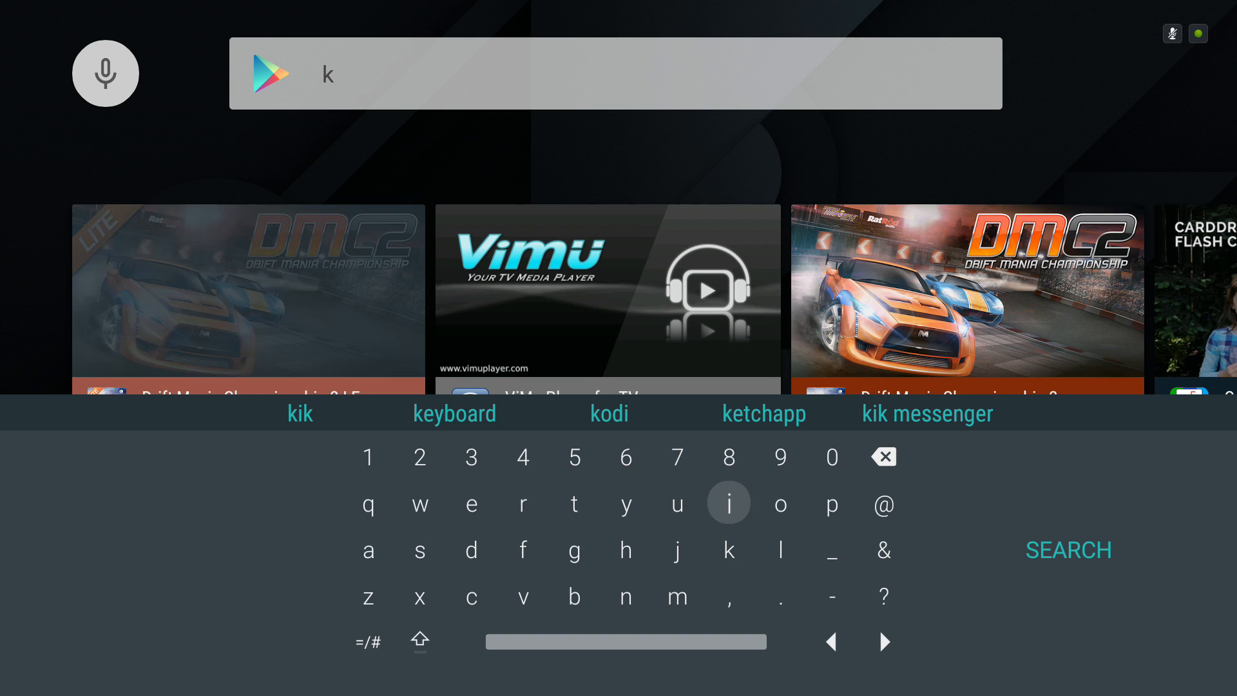
pyautogui.click(779, 505)
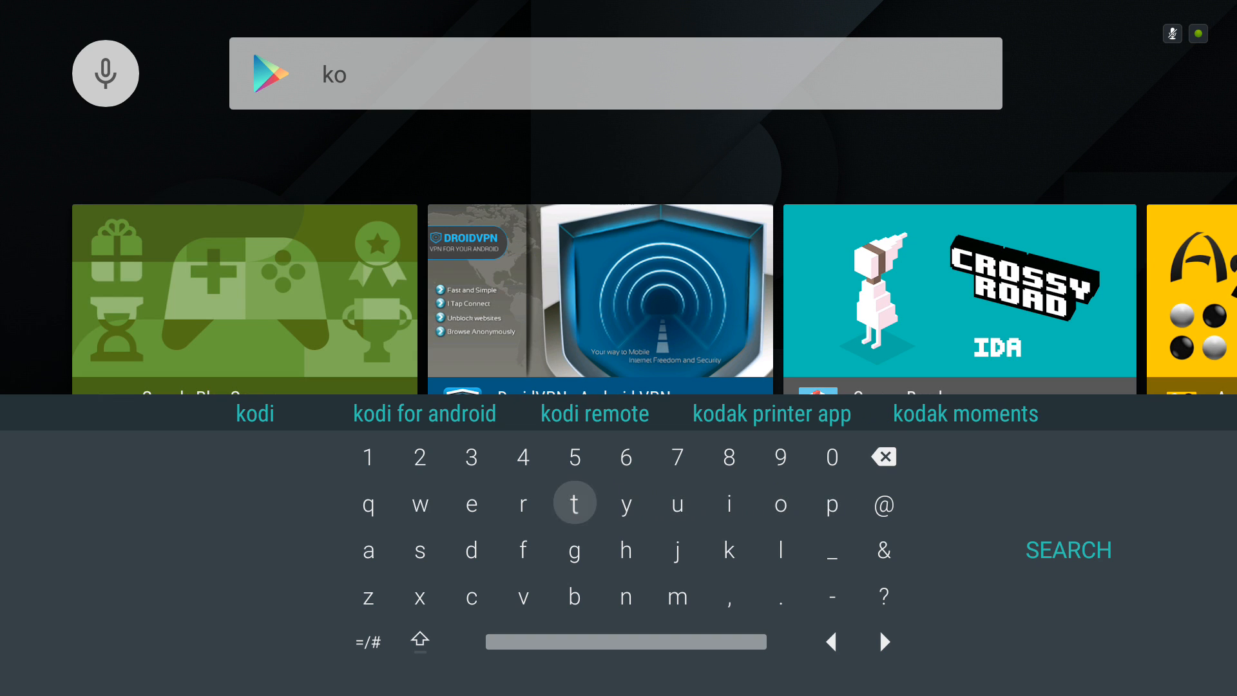
pyautogui.click(470, 549)
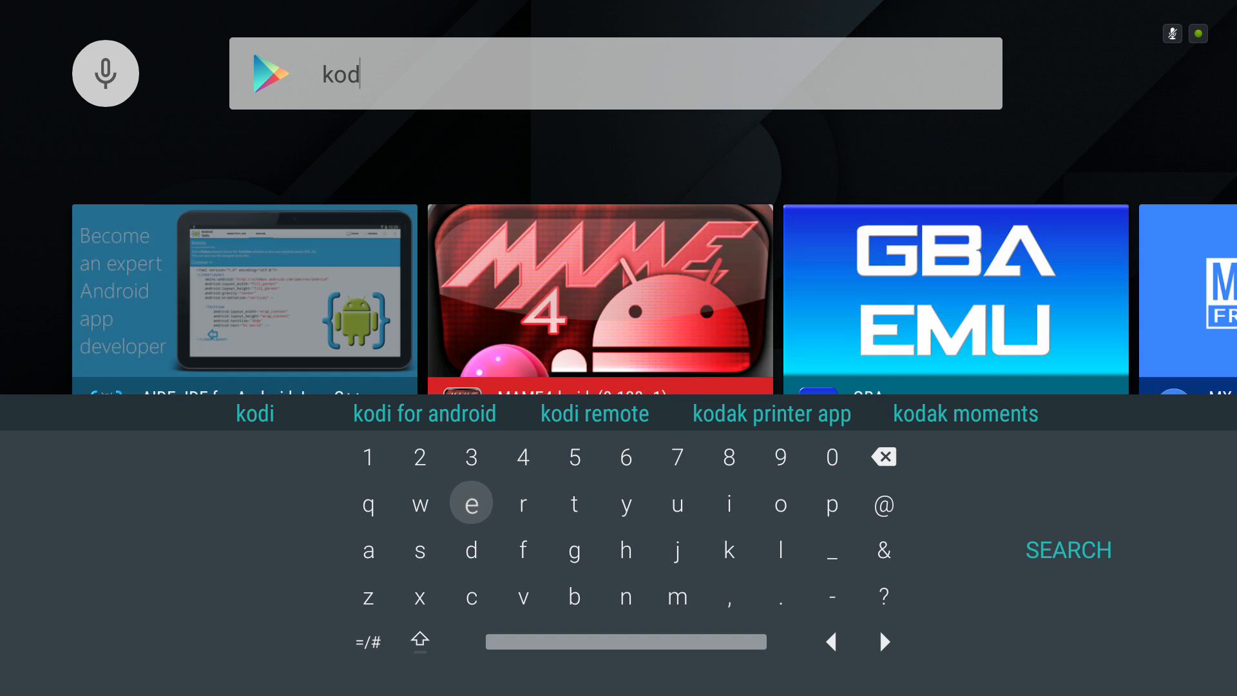
pyautogui.write('i')
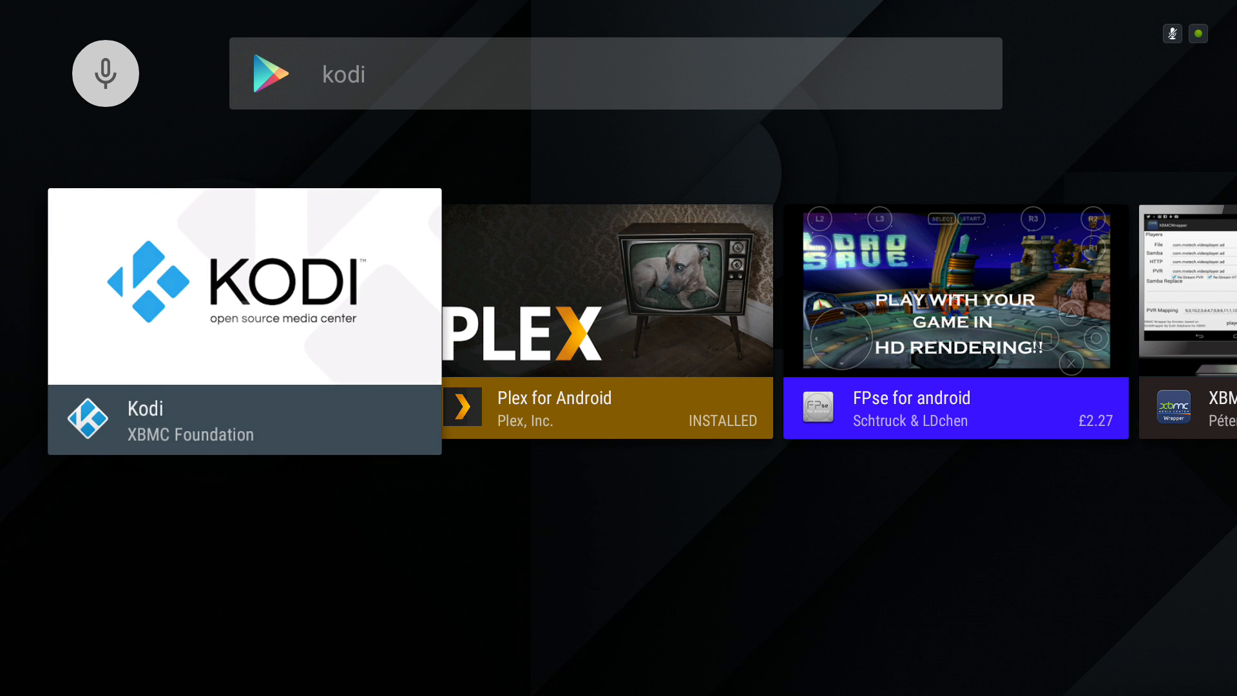
# - Install Kodi by XBMC Foundation, accepting its app permissions until OPEN appears
pyautogui.click(243, 324)
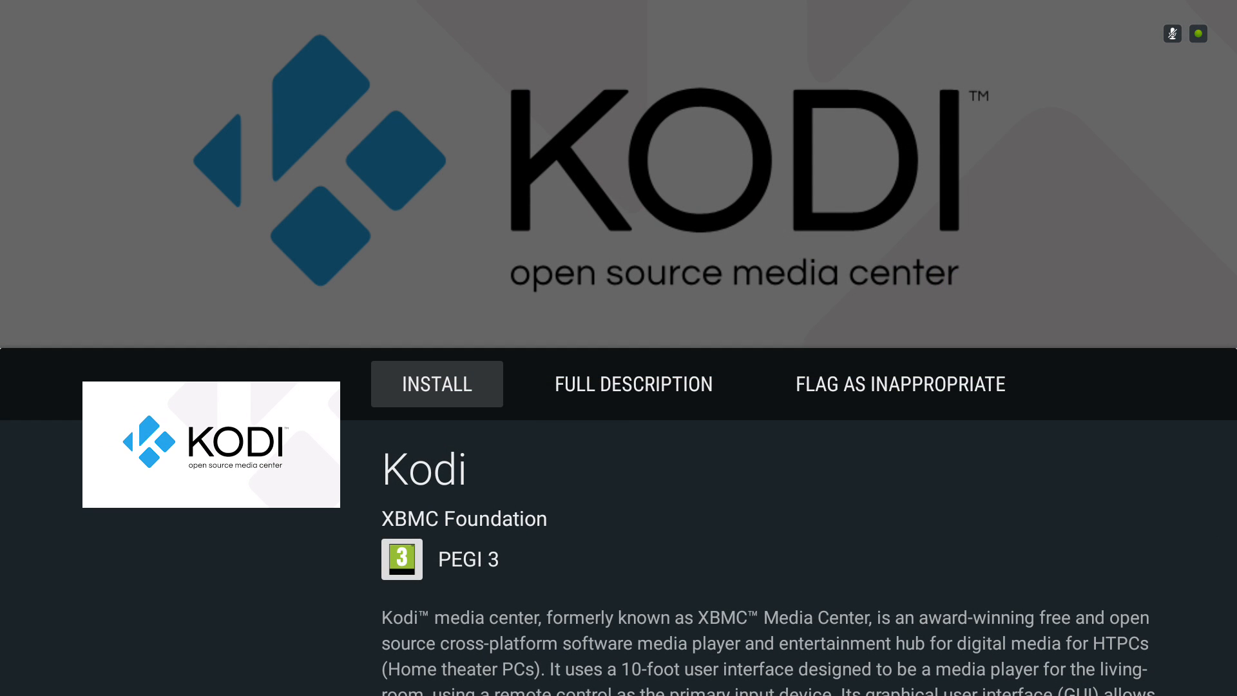
pyautogui.click(436, 385)
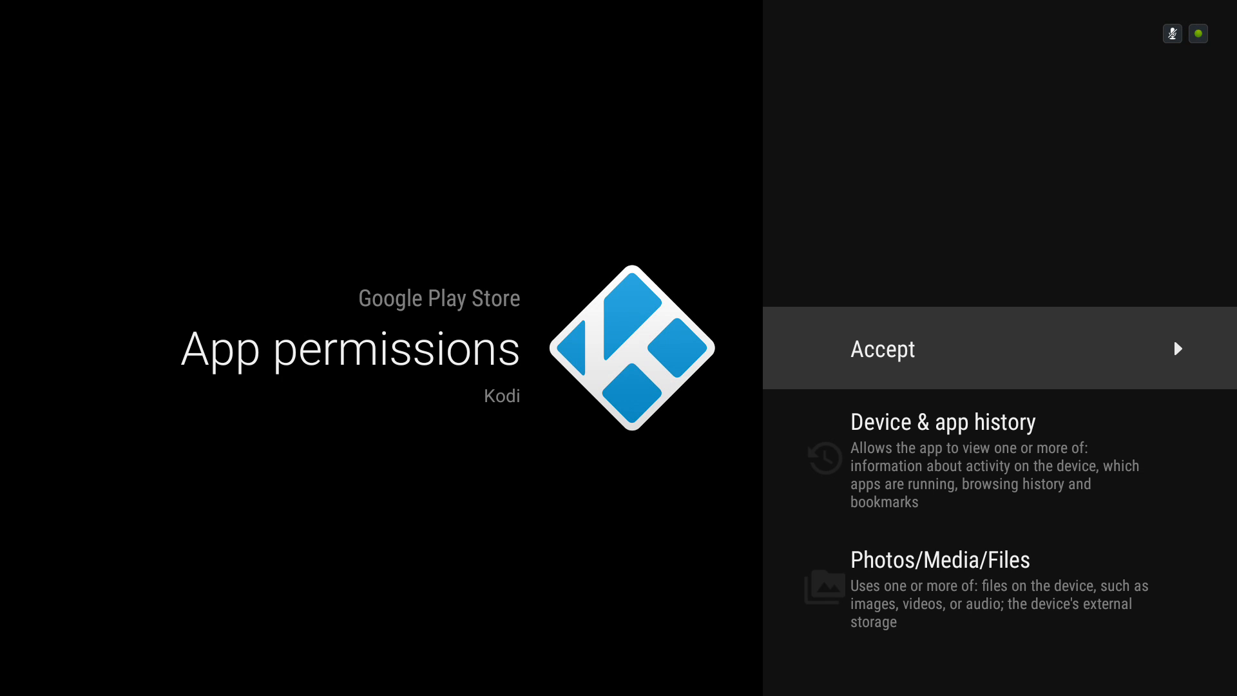
pyautogui.click(882, 348)
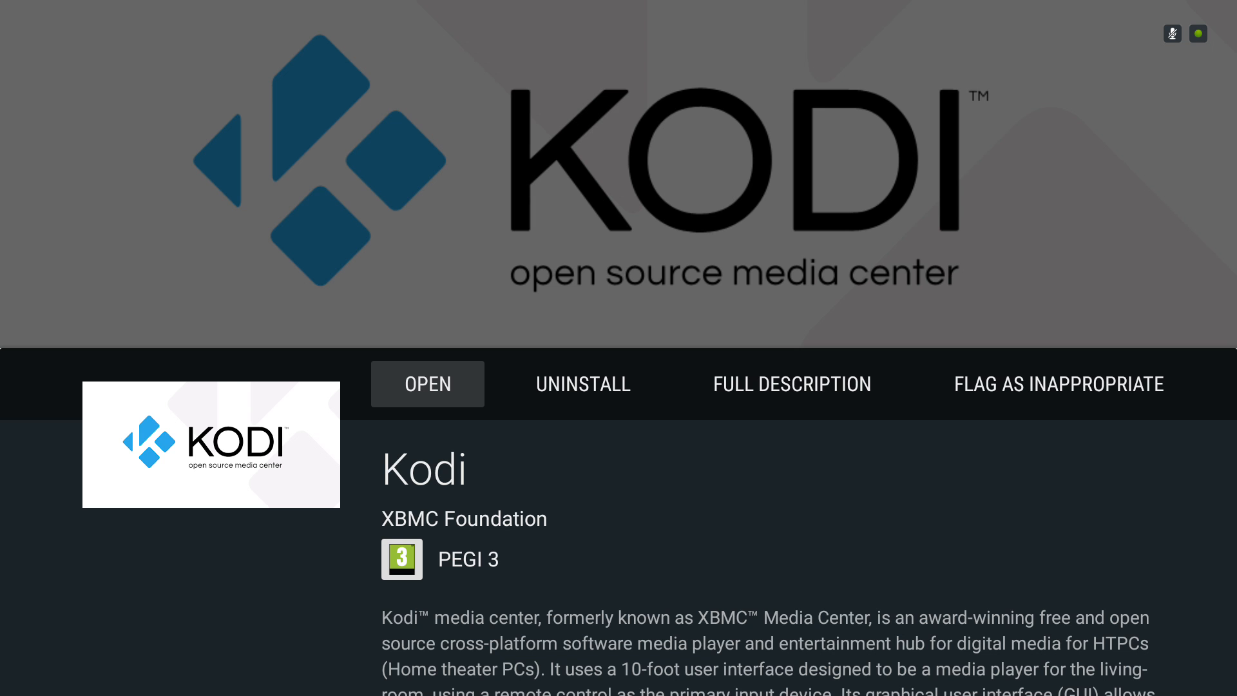
pyautogui.click(583, 384)
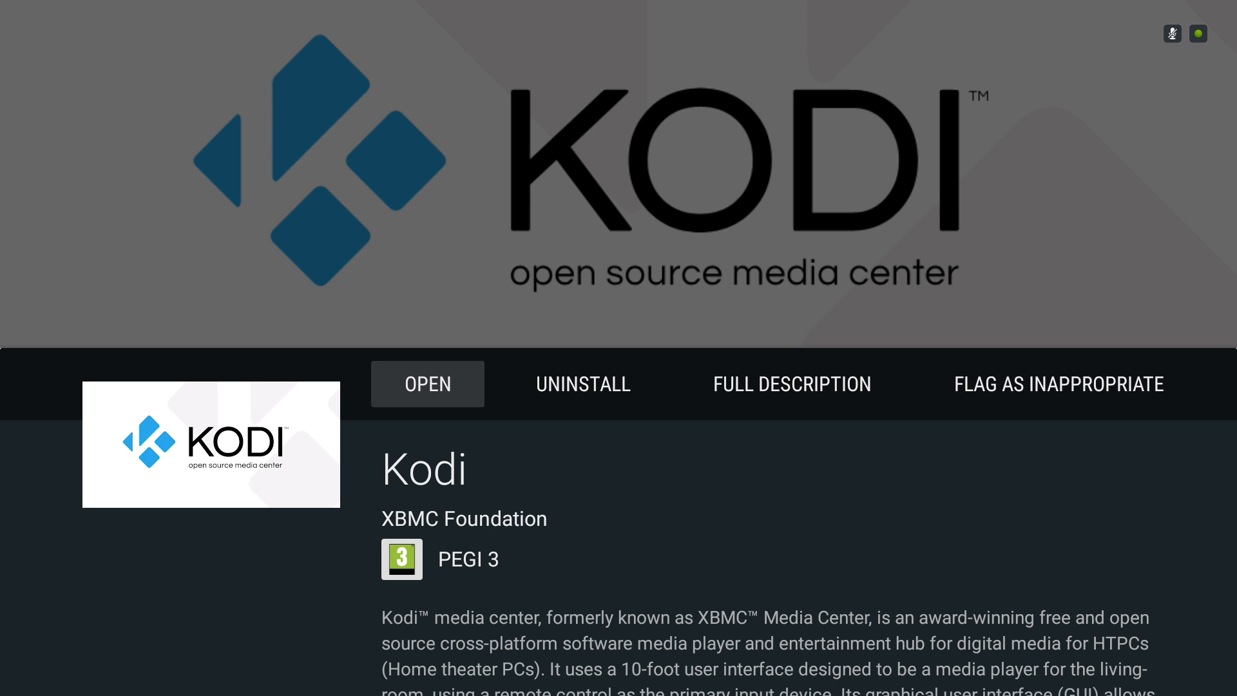
pyautogui.click(426, 384)
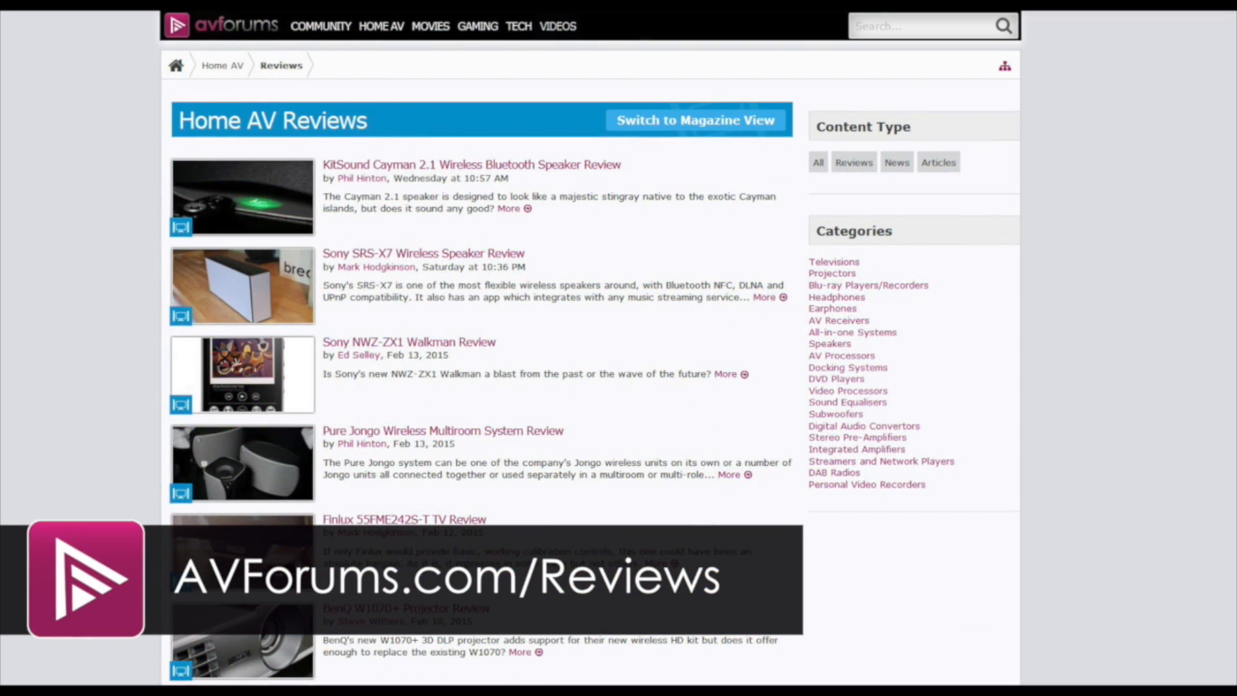
# - Move from the AVForums.com Reviews page to the Videos listing in the outro
pyautogui.click(557, 26)
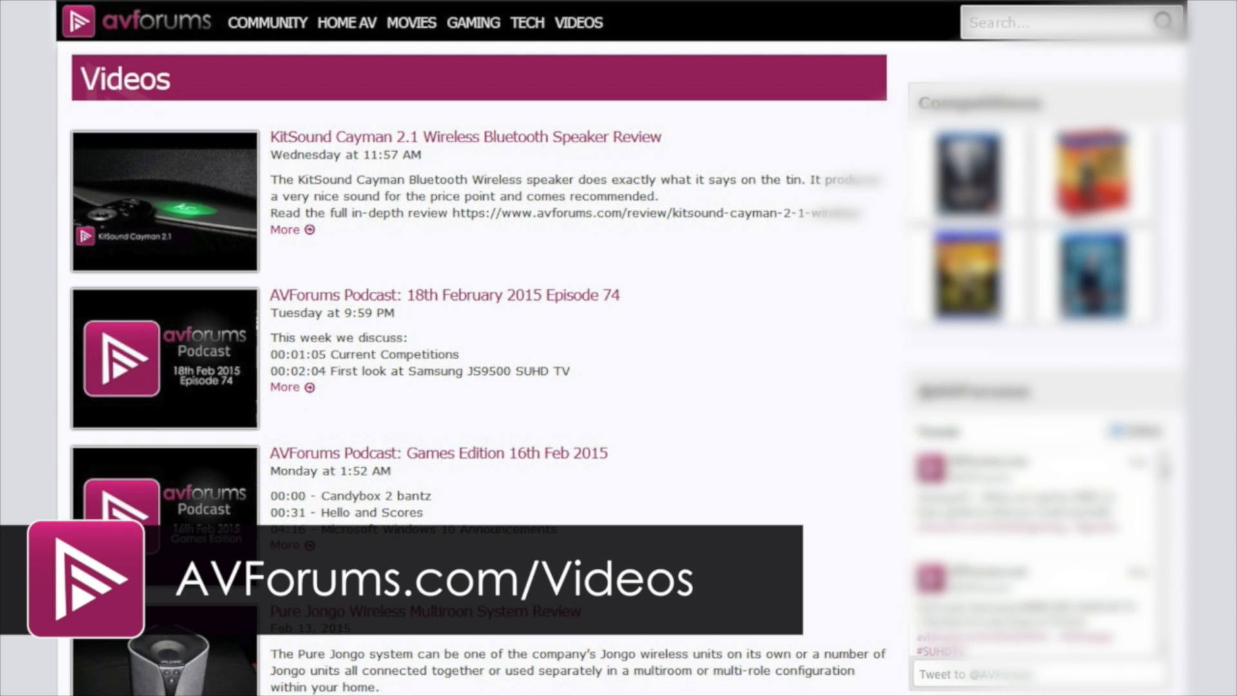